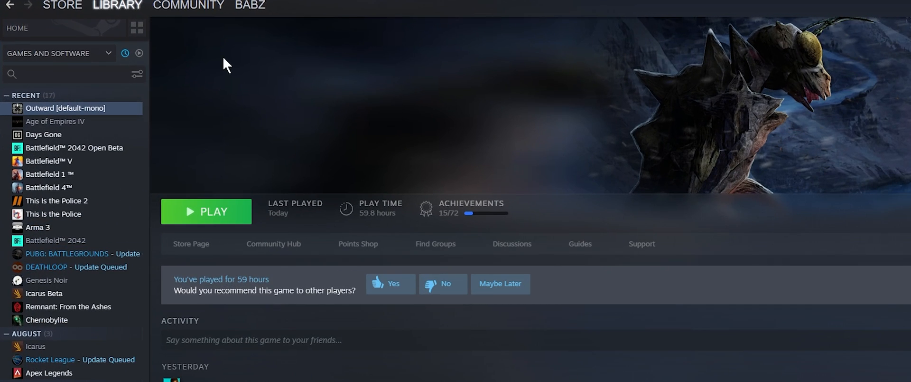
Check Outward's beta branch settings in its Steam properties.
right_click(66, 109)
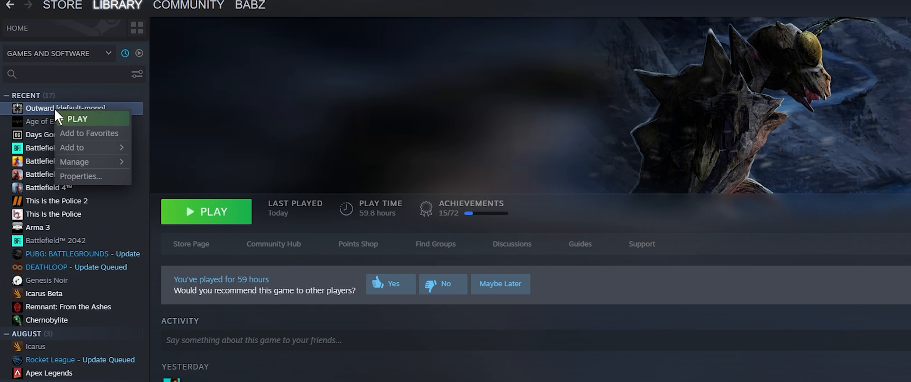
left_click(80, 176)
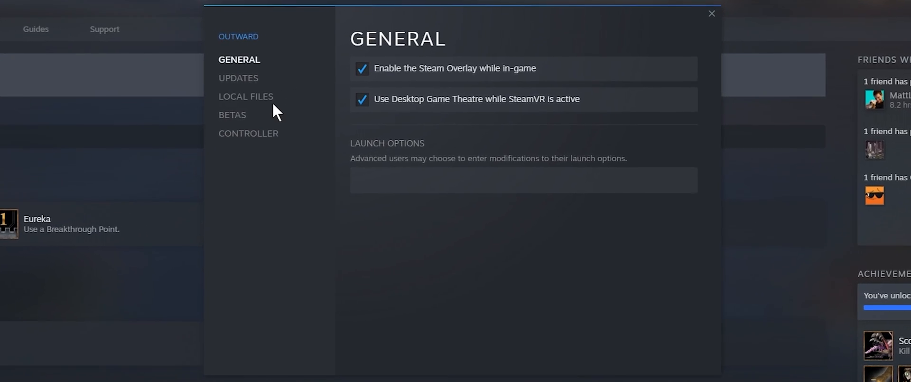
left_click(232, 114)
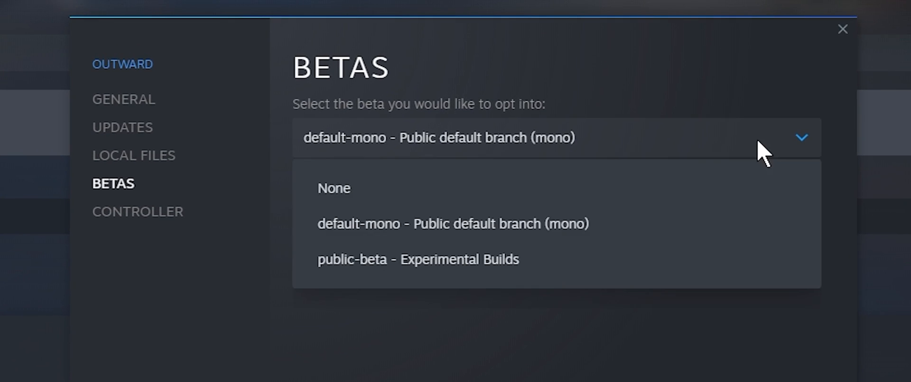
mouse_move(549, 223)
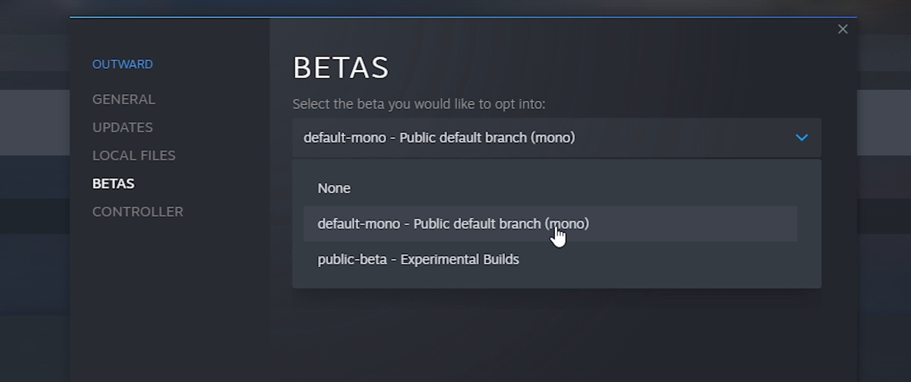
mouse_move(602, 56)
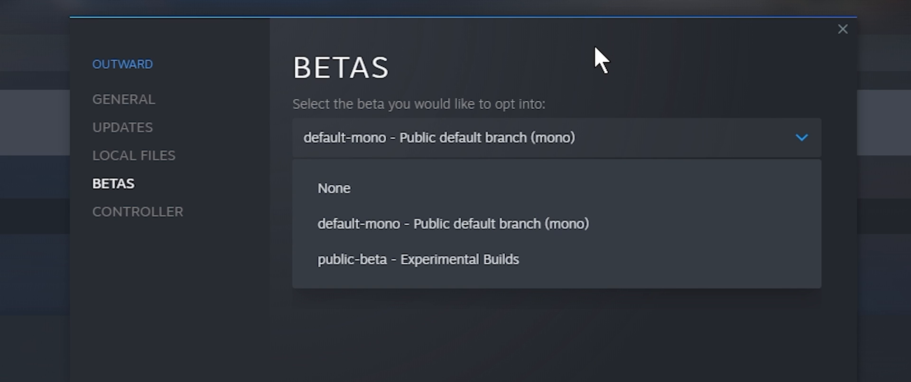
mouse_move(865, 49)
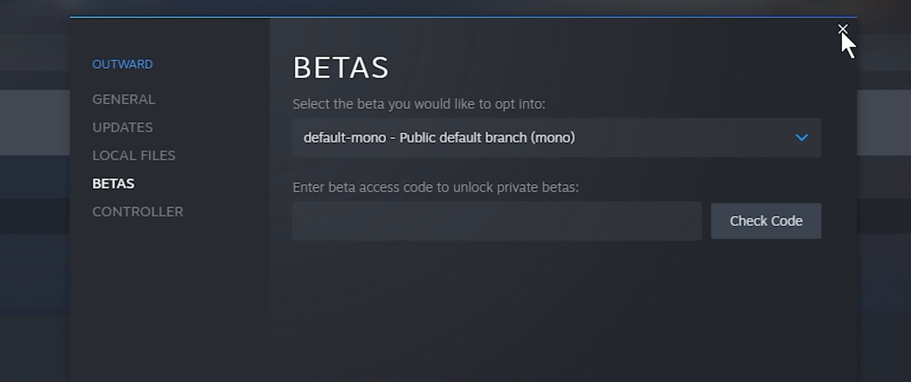
left_click(842, 30)
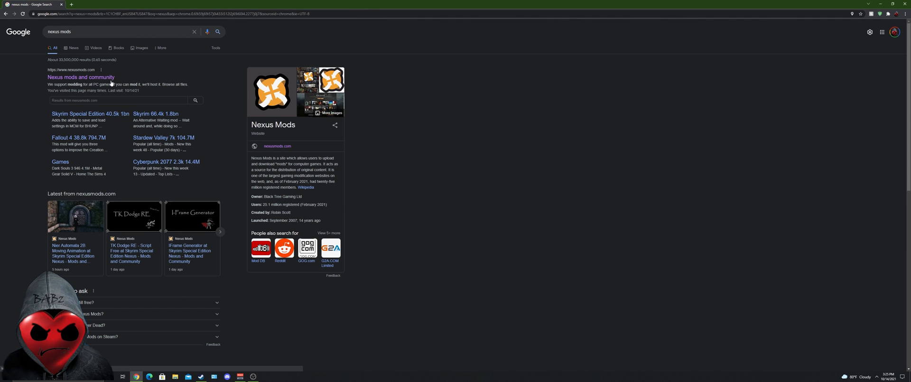
Search Nexus Mods for the game 'outward', limited to the Games category.
left_click(81, 77)
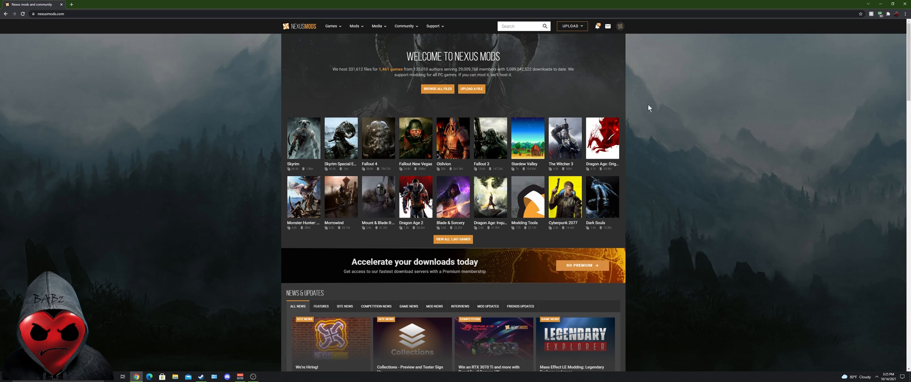
mouse_move(645, 111)
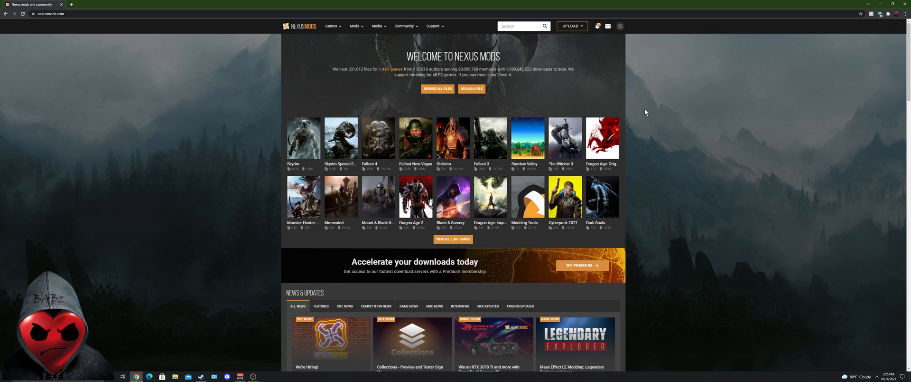
mouse_move(671, 163)
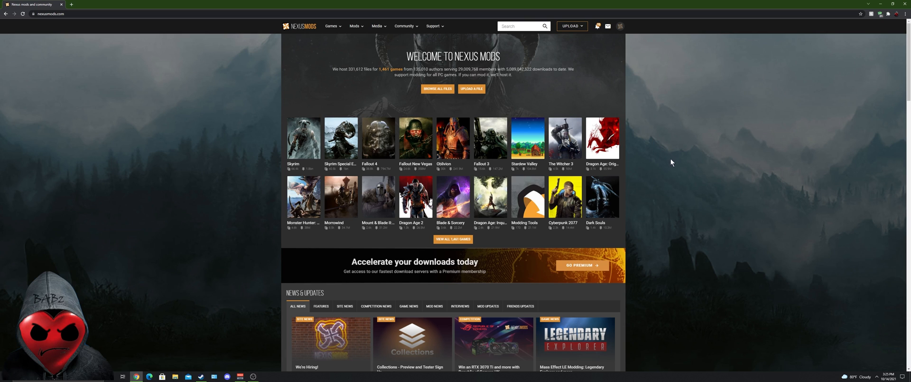
left_click(521, 26)
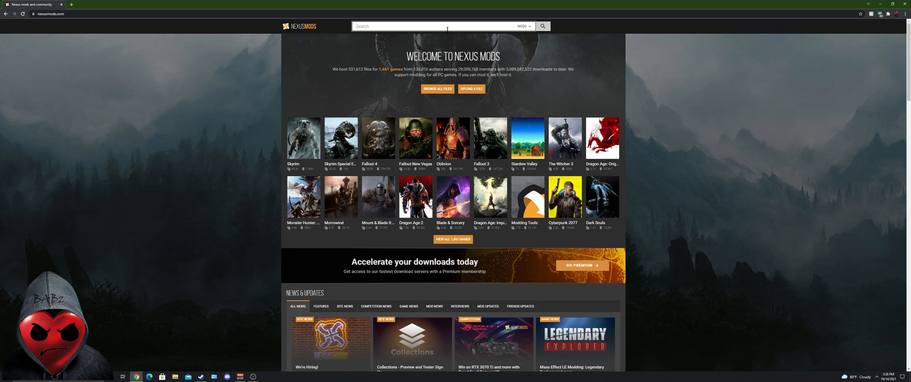
mouse_move(510, 28)
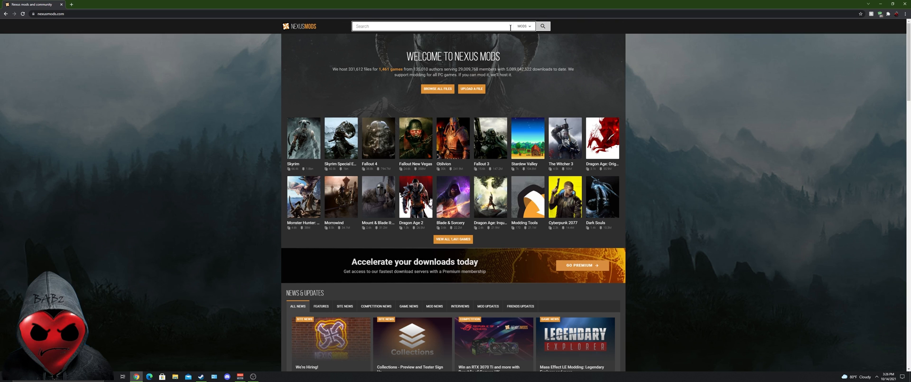
type("outward")
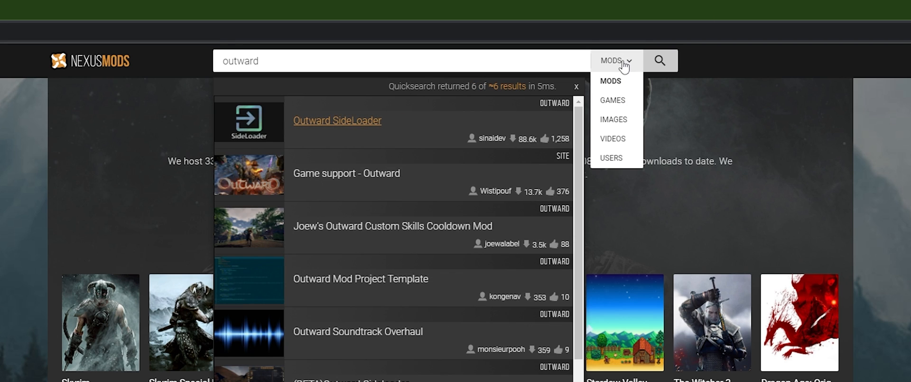
left_click(612, 100)
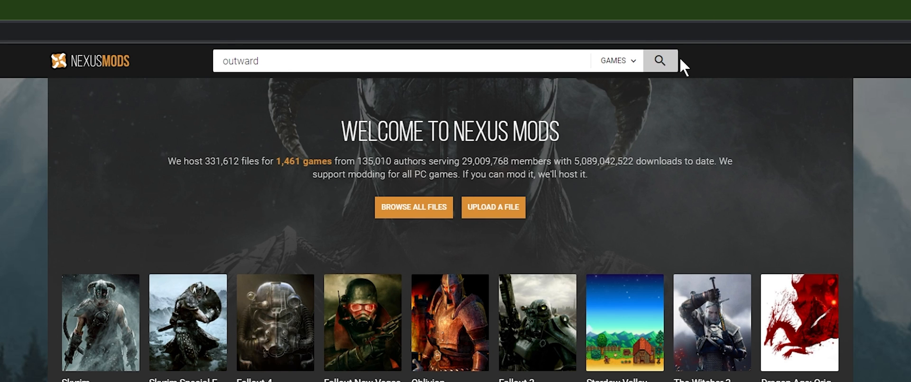
left_click(660, 60)
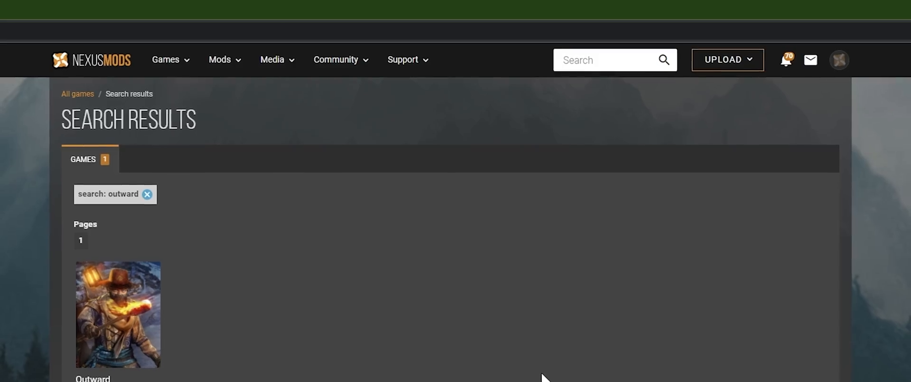
Open Outward's mod hub and read Combat HUD's How To Install section.
left_click(117, 314)
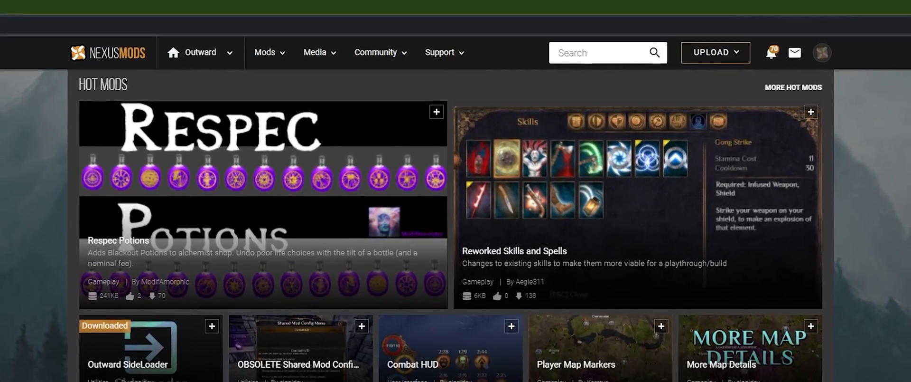
scroll("down", 3)
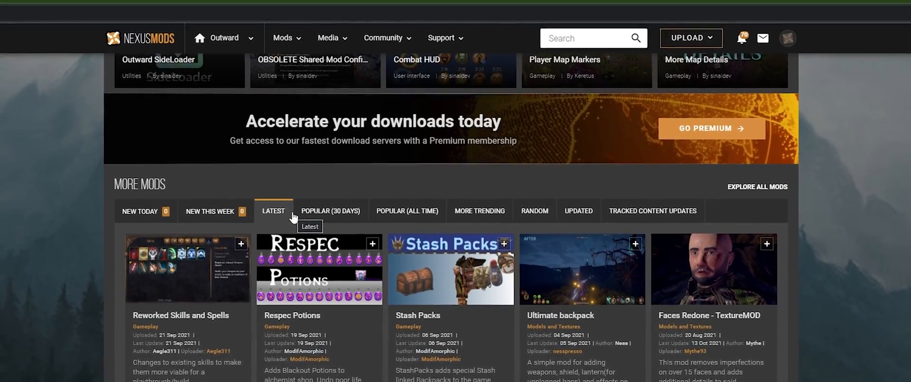
scroll("up", 3)
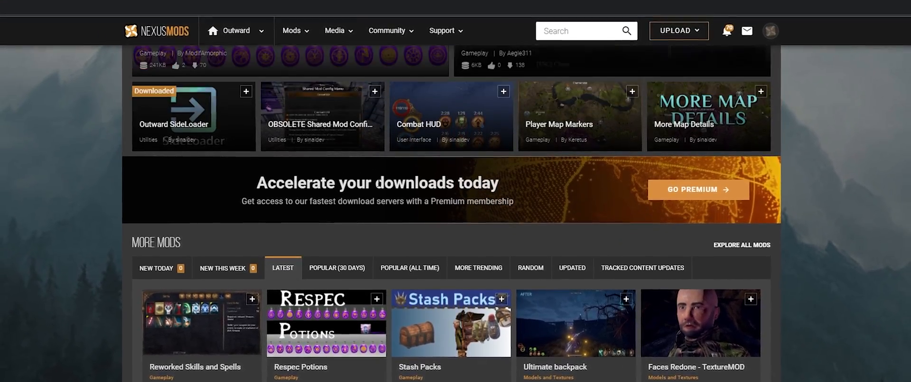
scroll("up", 3)
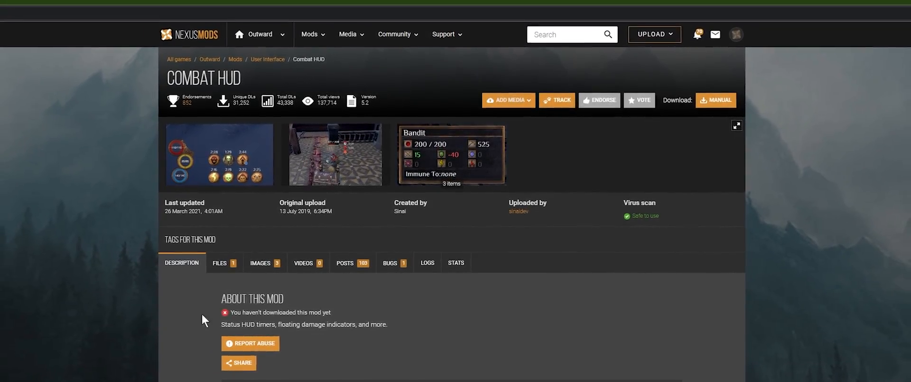
scroll("down", 3)
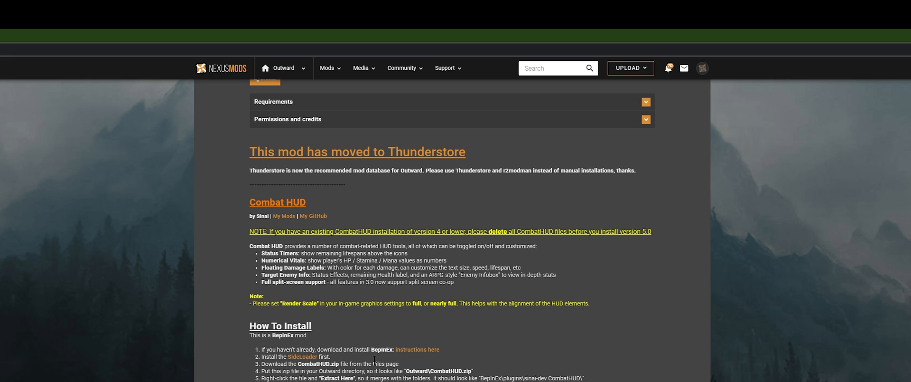
mouse_move(399, 359)
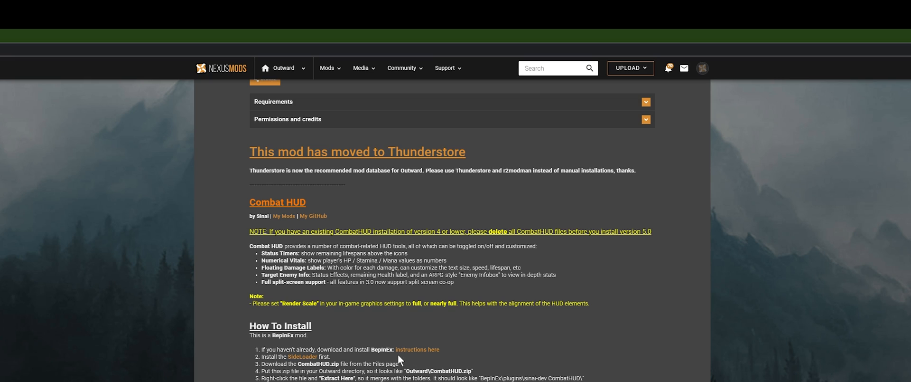
mouse_move(334, 358)
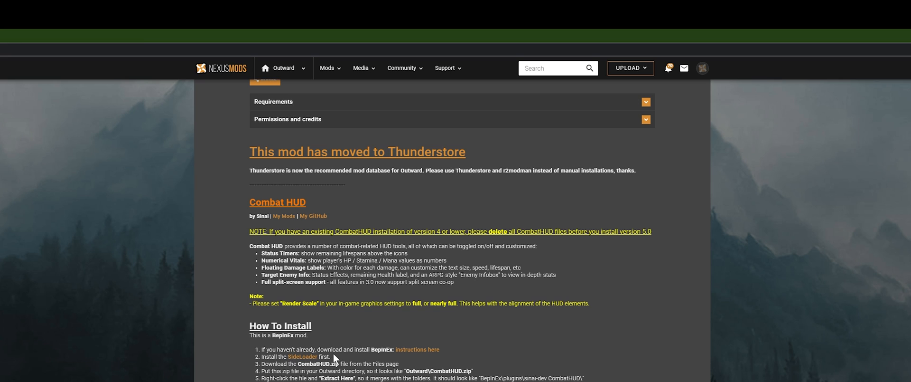
scroll("down", 3)
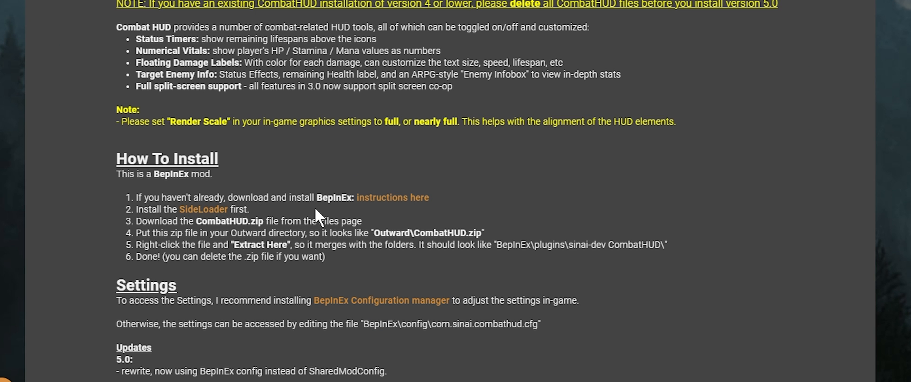
mouse_move(183, 197)
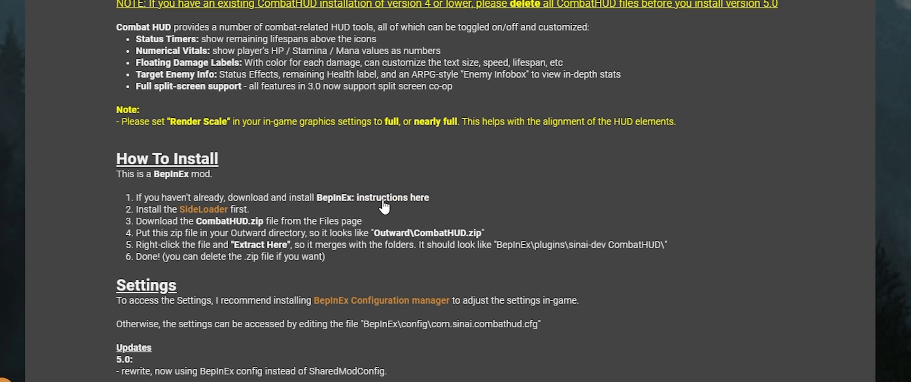
mouse_move(414, 206)
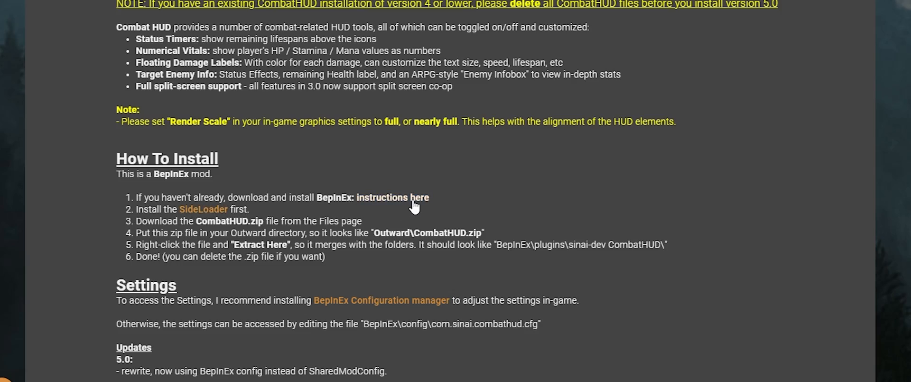
scroll("up", 3)
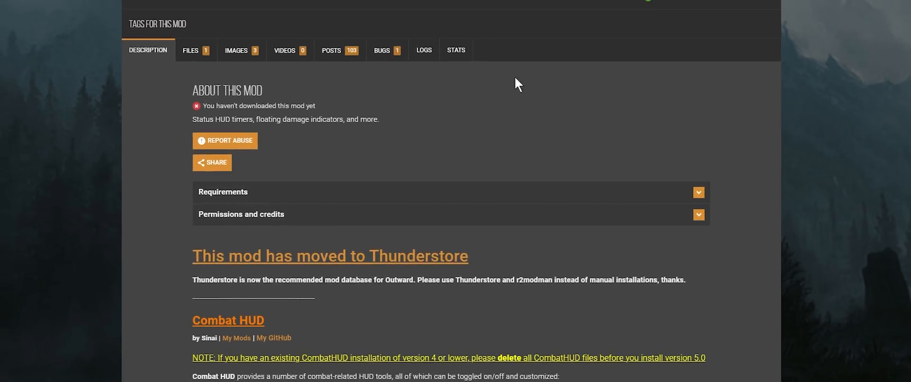
scroll("down", 3)
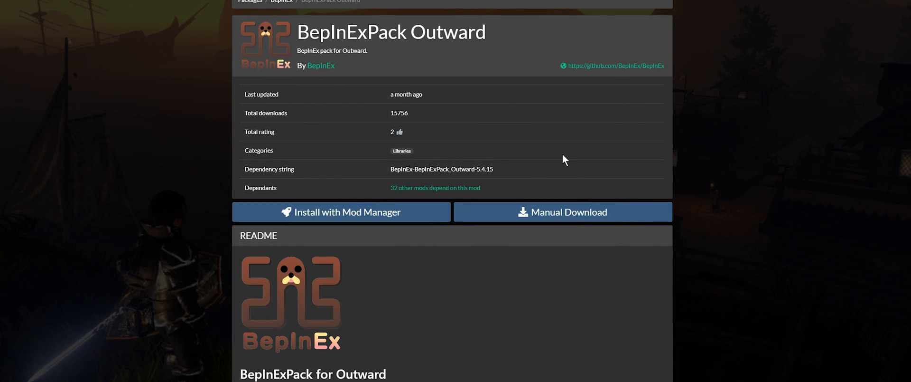
mouse_move(529, 124)
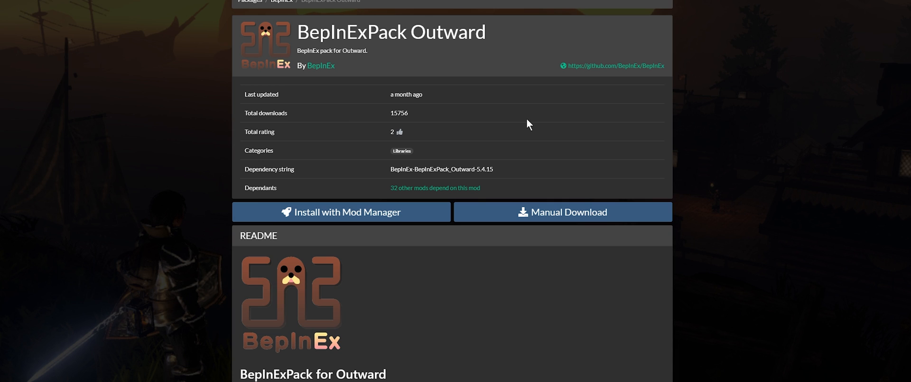
mouse_move(409, 78)
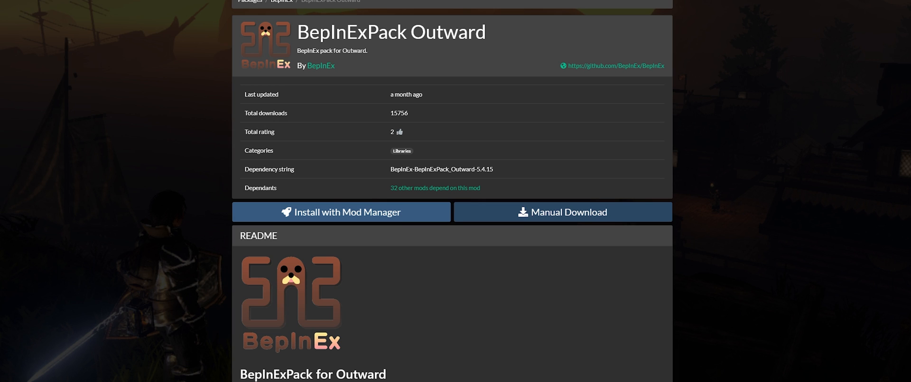
mouse_move(182, 35)
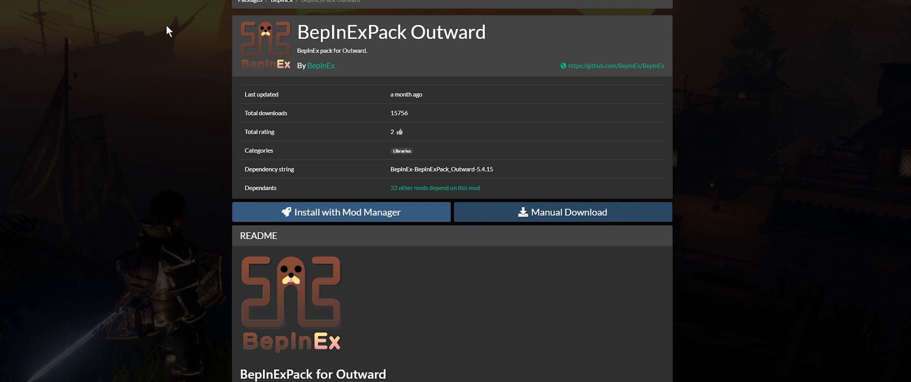
mouse_move(176, 225)
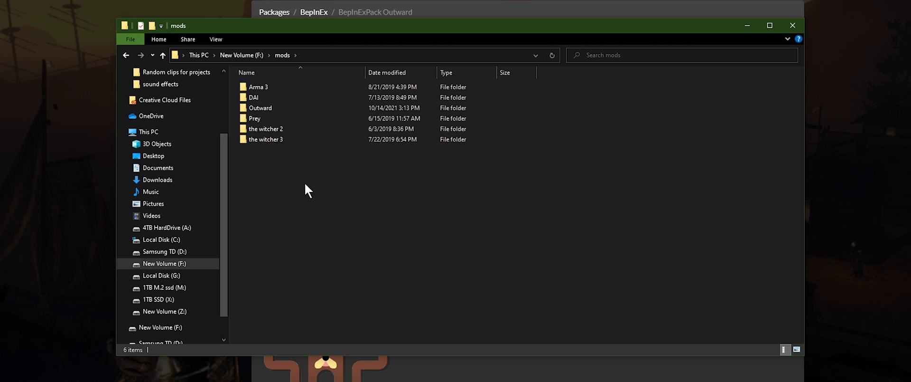
mouse_move(276, 179)
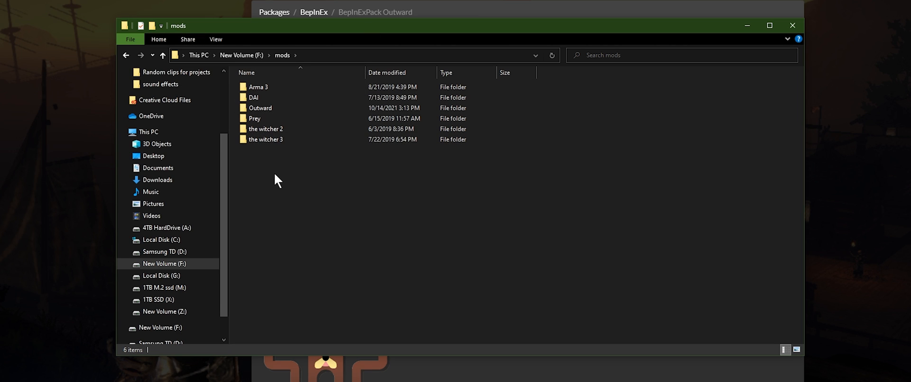
mouse_move(301, 181)
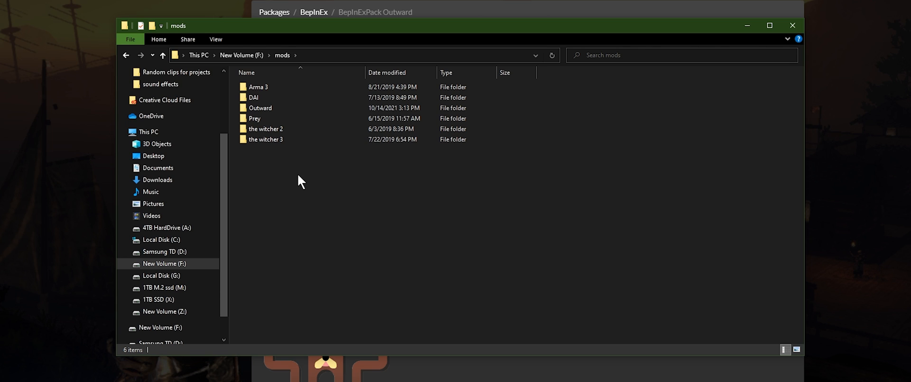
Open the Outward folder on New Volume (F:) containing the mod zips.
left_click(261, 107)
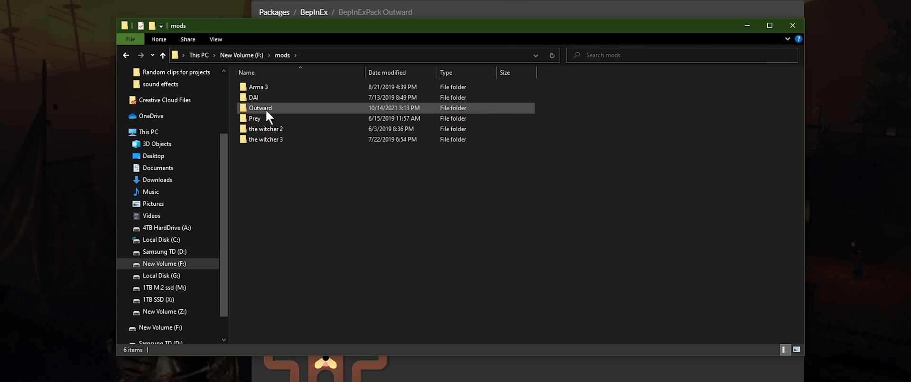
mouse_move(280, 110)
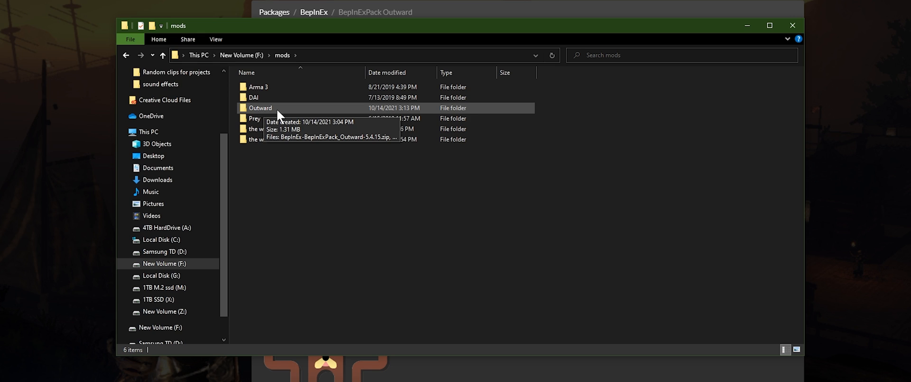
double_click(260, 107)
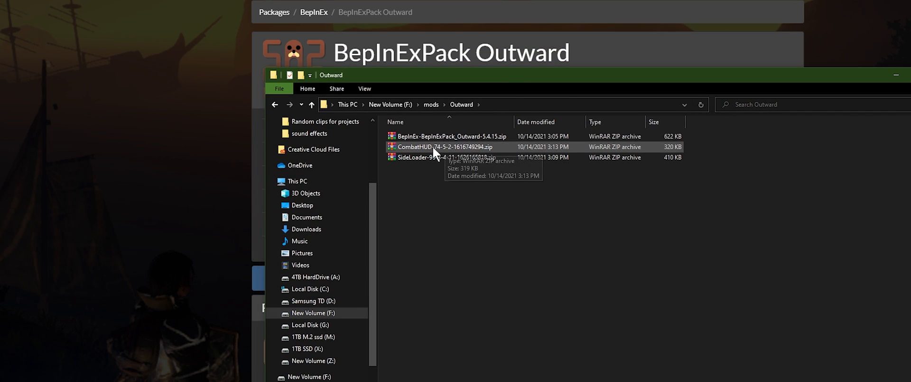
mouse_move(441, 136)
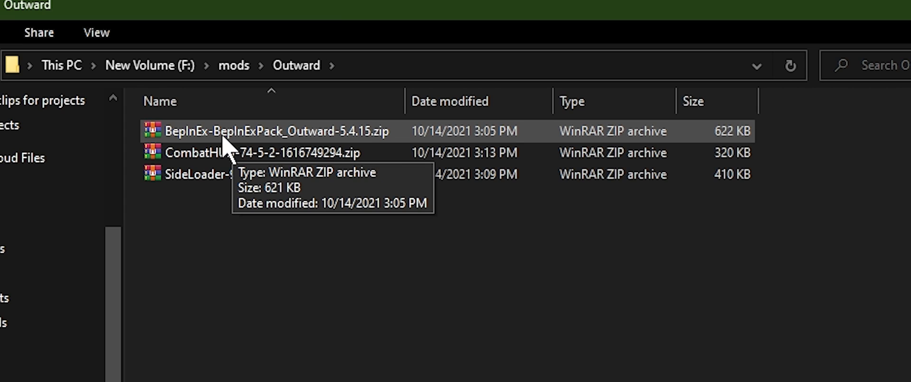
mouse_move(359, 337)
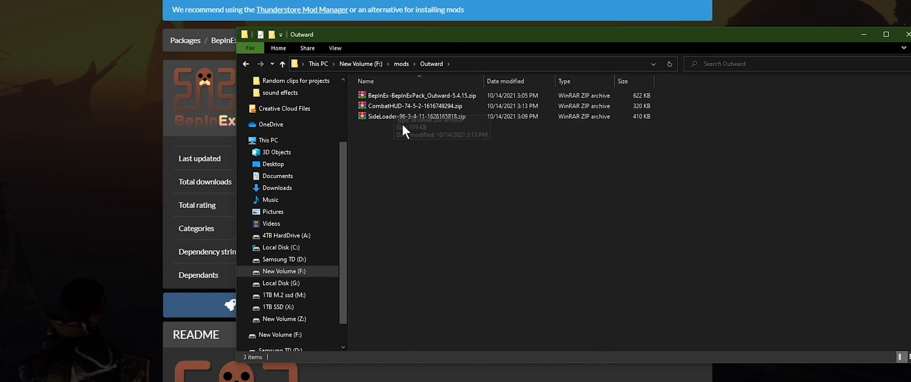
mouse_move(404, 95)
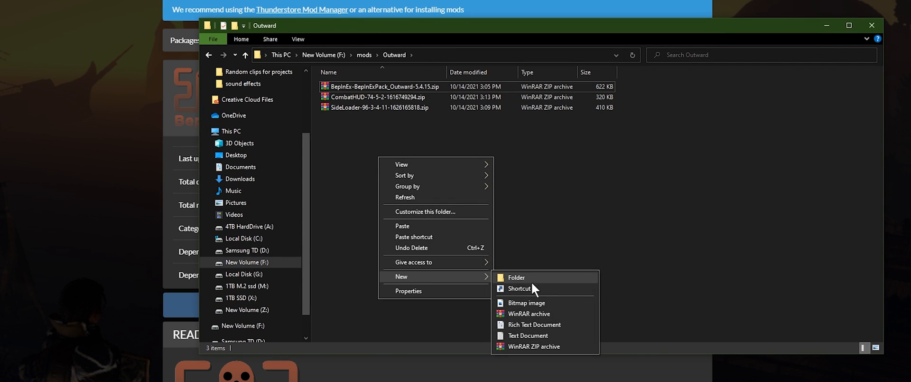
Create a 'Bepin' folder, extract the BepInEx pack there, and open BepInExPack_Outward.
left_click(516, 278)
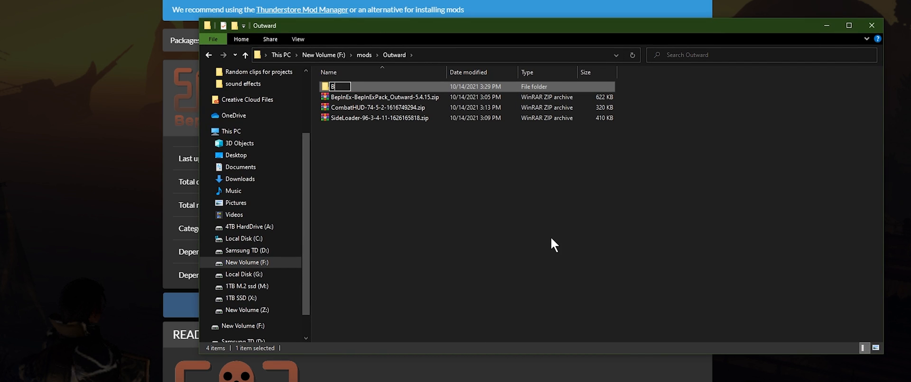
type("epin")
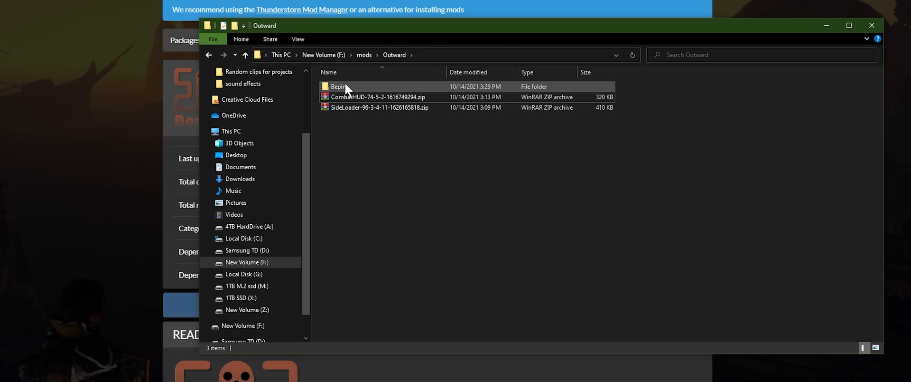
right_click(378, 85)
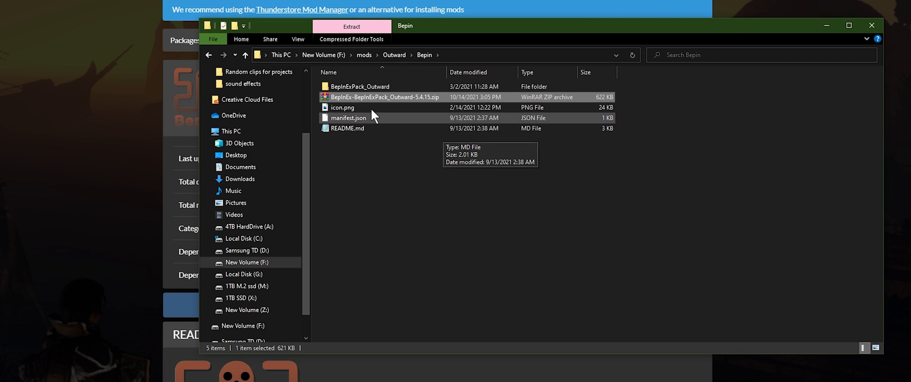
left_click(384, 97)
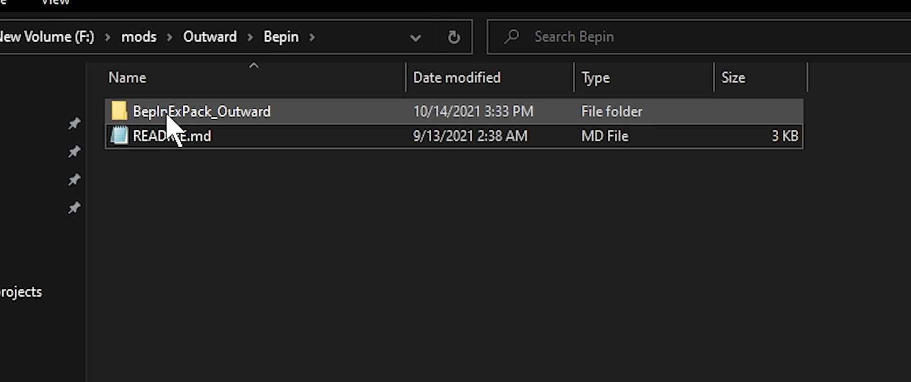
mouse_move(227, 135)
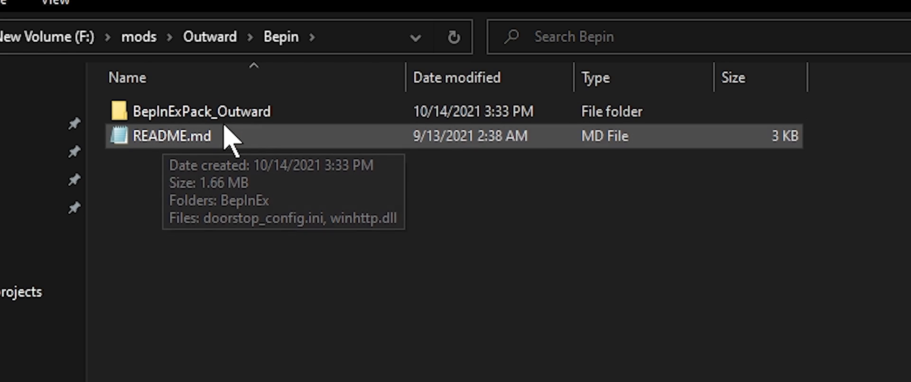
double_click(202, 111)
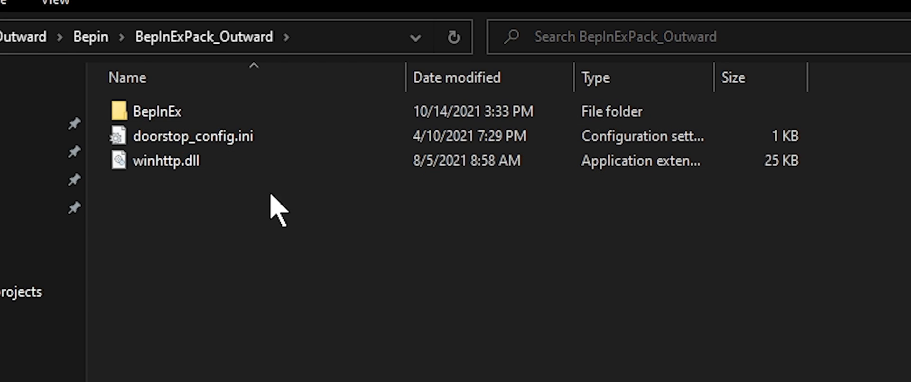
mouse_move(261, 334)
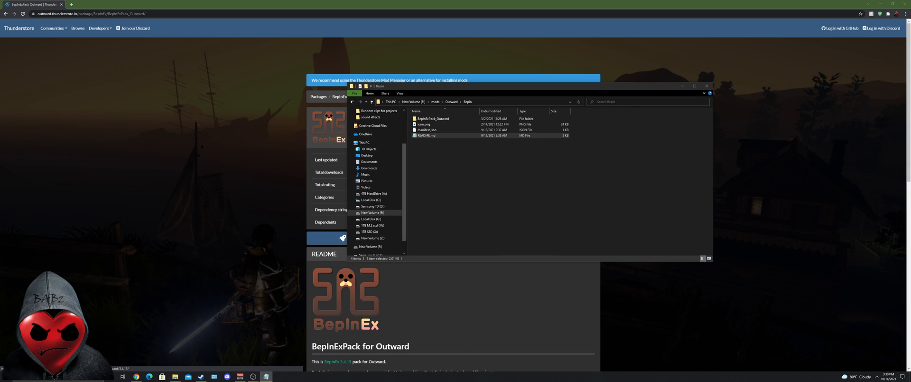
Browse Outward's local files from its Steam properties to open the install folder.
double_click(427, 135)
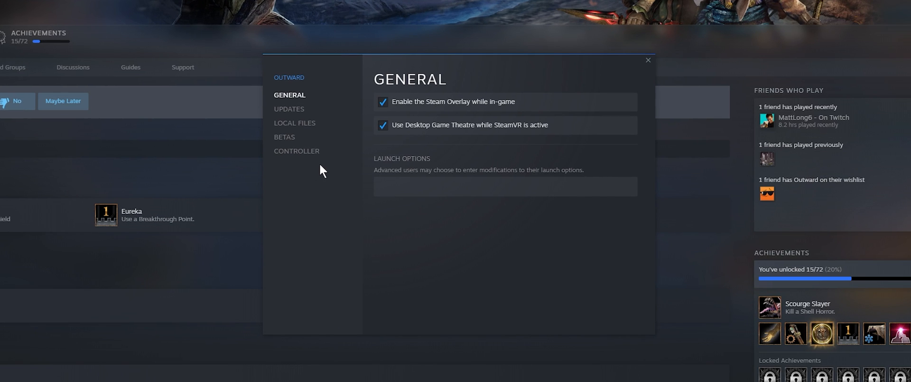
left_click(294, 123)
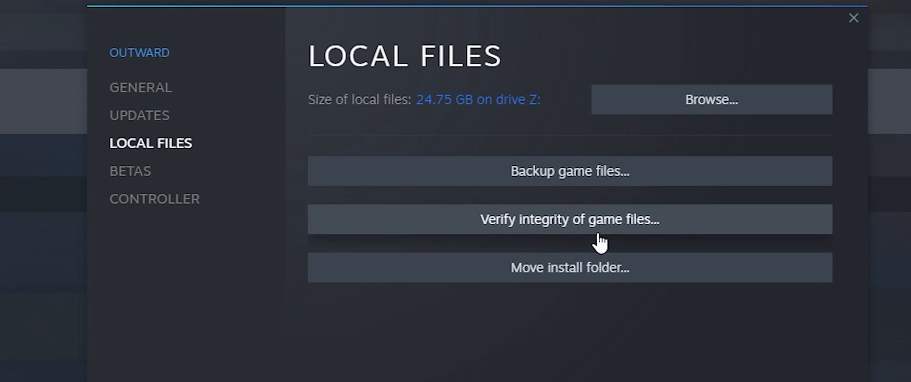
mouse_move(466, 111)
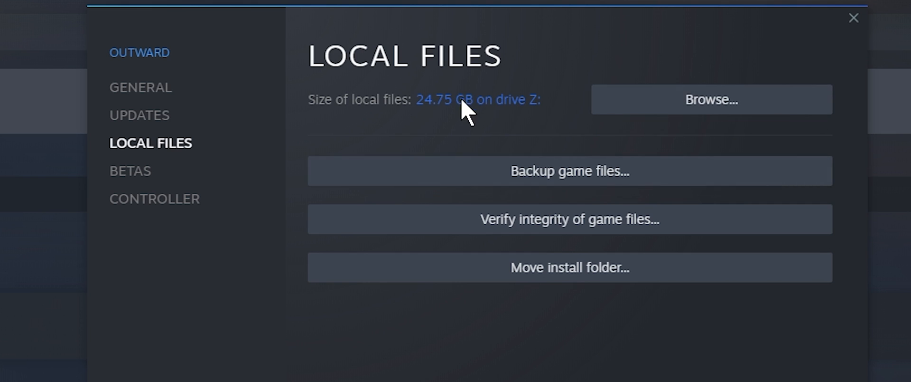
mouse_move(428, 128)
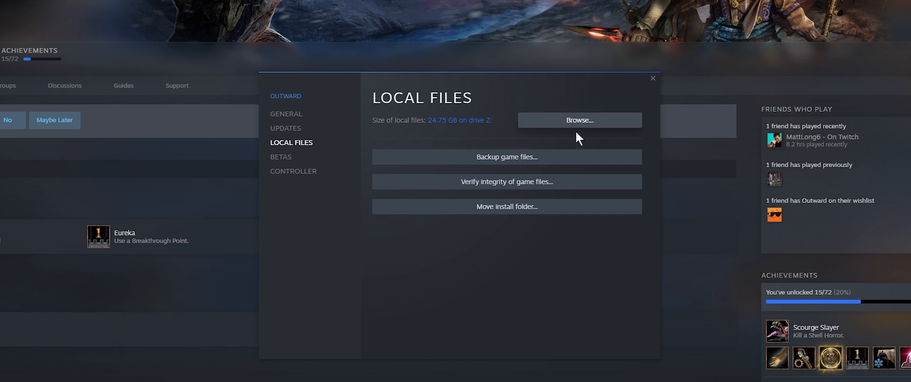
left_click(579, 120)
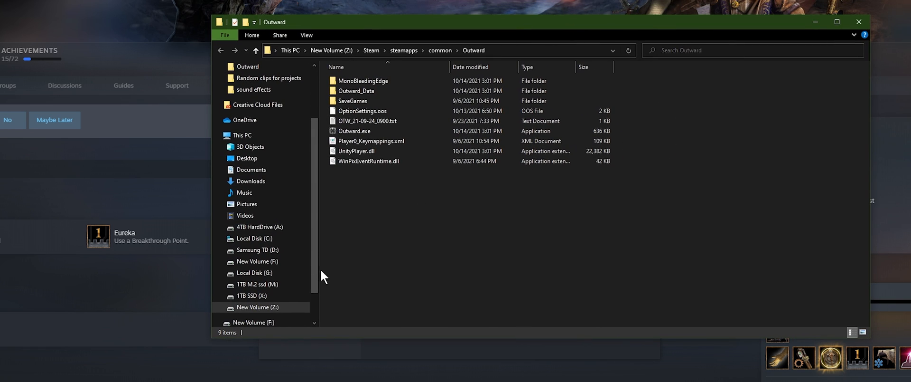
mouse_move(640, 265)
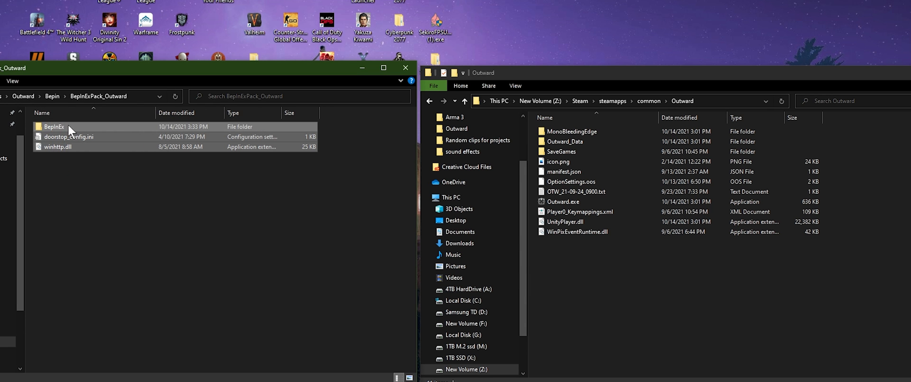
mouse_move(68, 135)
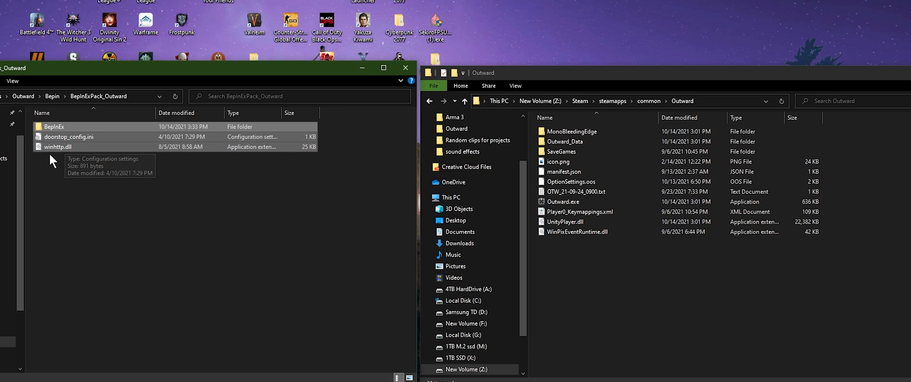
mouse_move(73, 163)
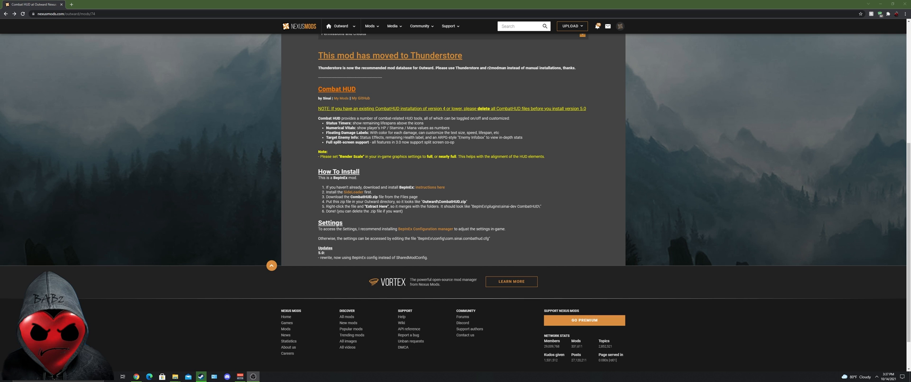
mouse_move(398, 156)
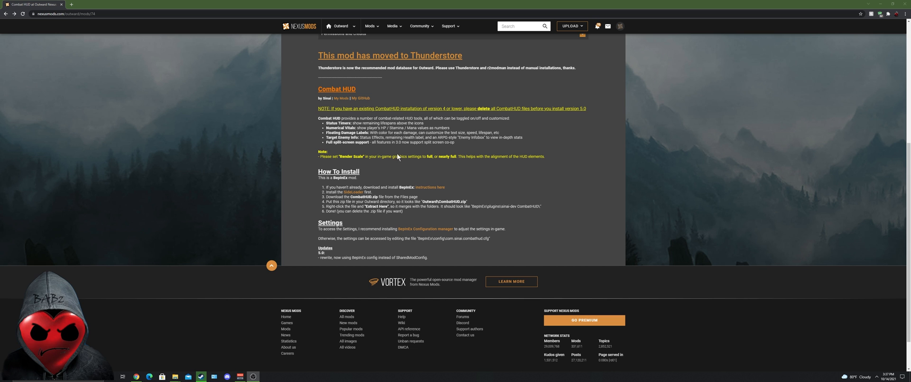
mouse_move(299, 108)
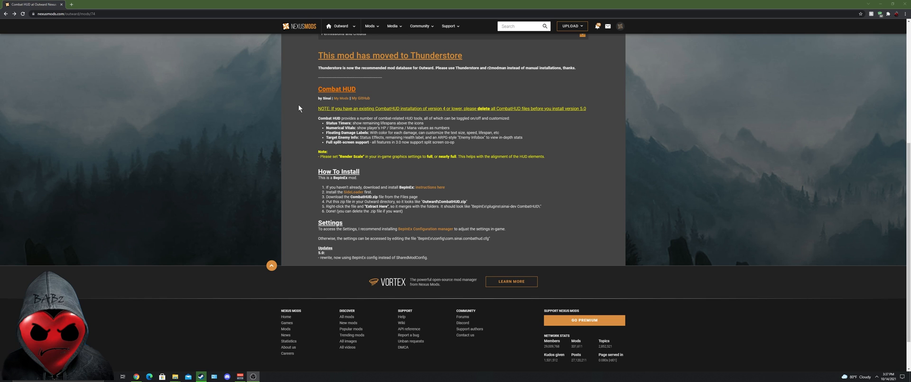
Manually download the SideLoader main file from its Files tab using Slow Download.
scroll("down", 3)
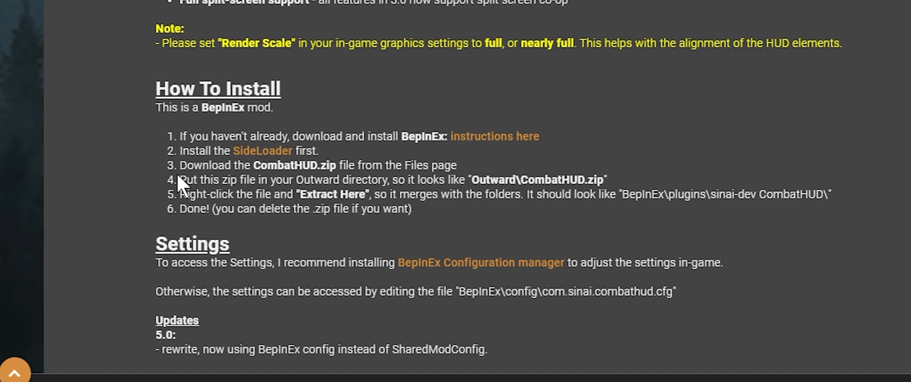
mouse_move(262, 151)
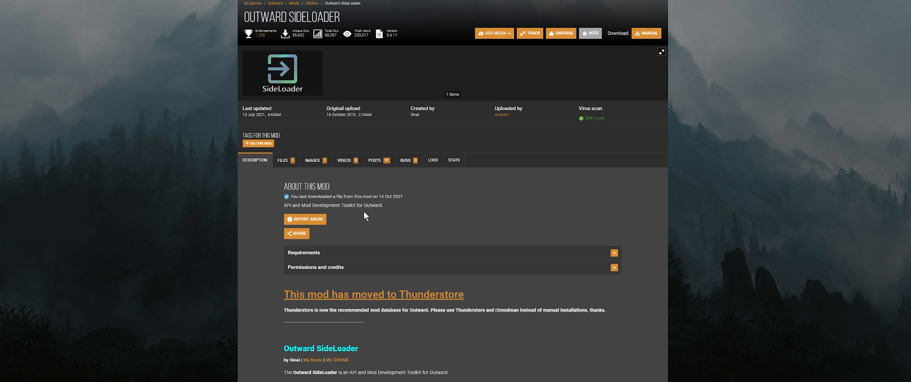
mouse_move(408, 226)
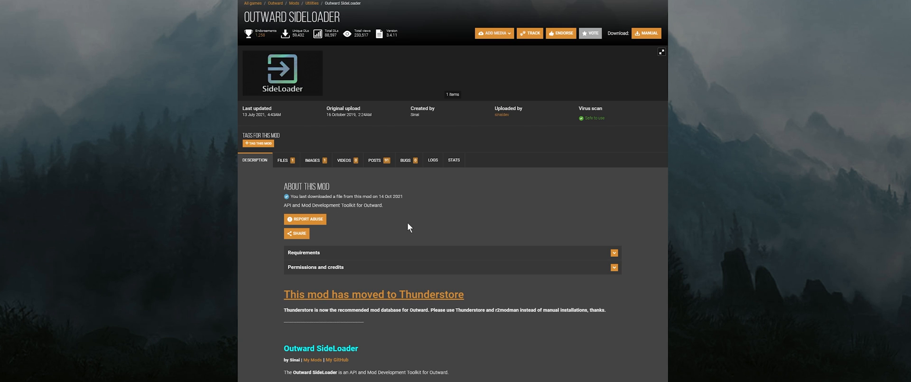
mouse_move(289, 163)
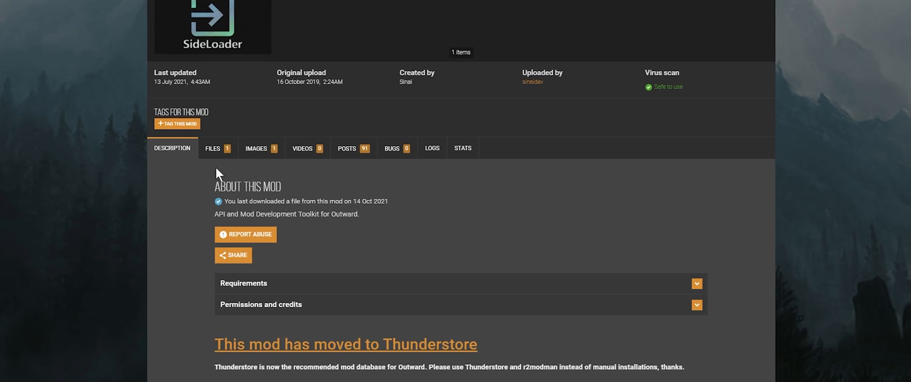
left_click(213, 148)
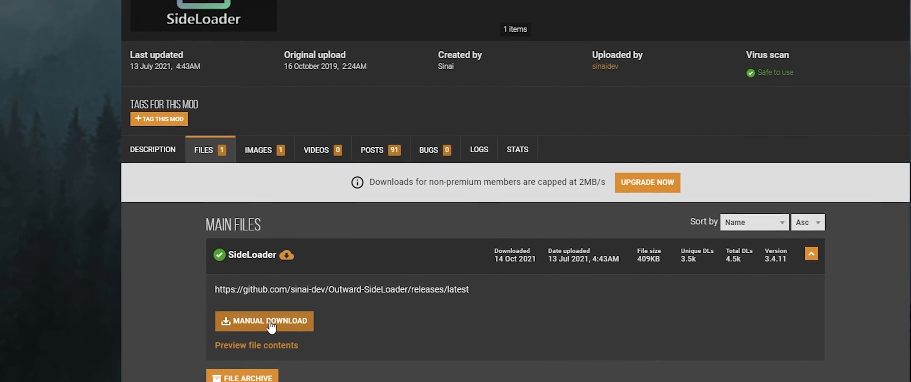
left_click(264, 320)
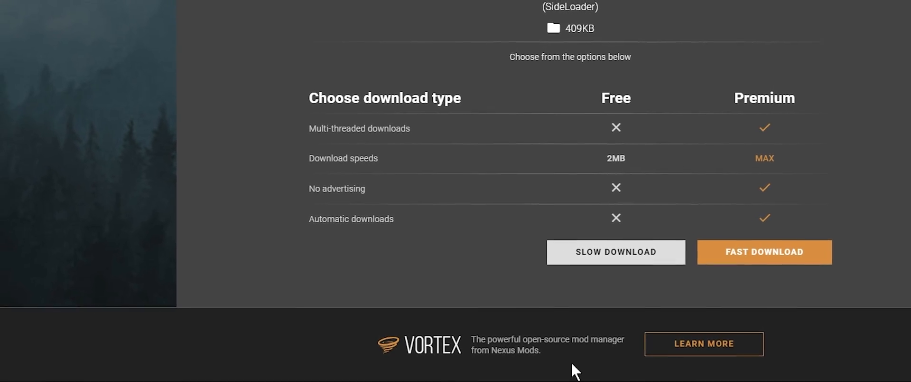
left_click(615, 252)
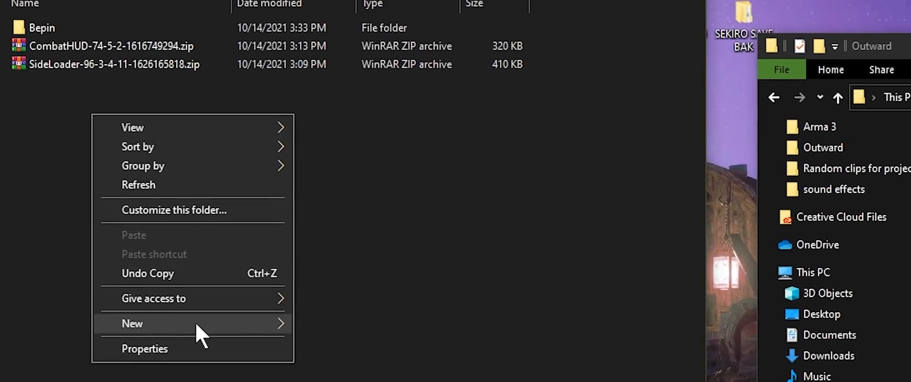
Name the new folder 'Side Loader' and open the SideLoader archive.
left_click(132, 323)
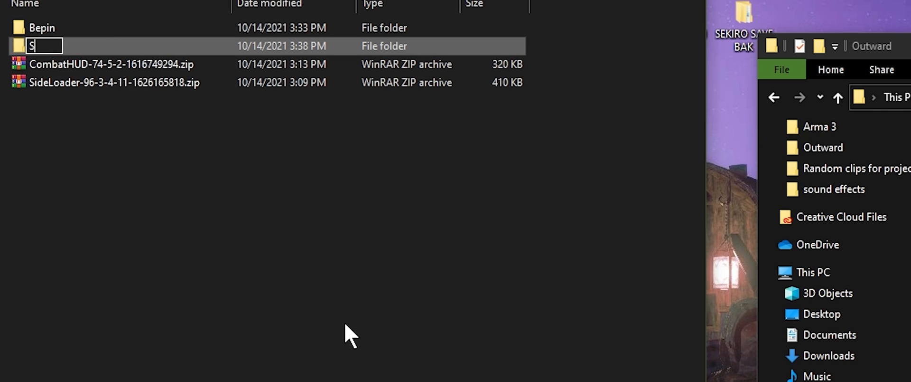
type("ide Load")
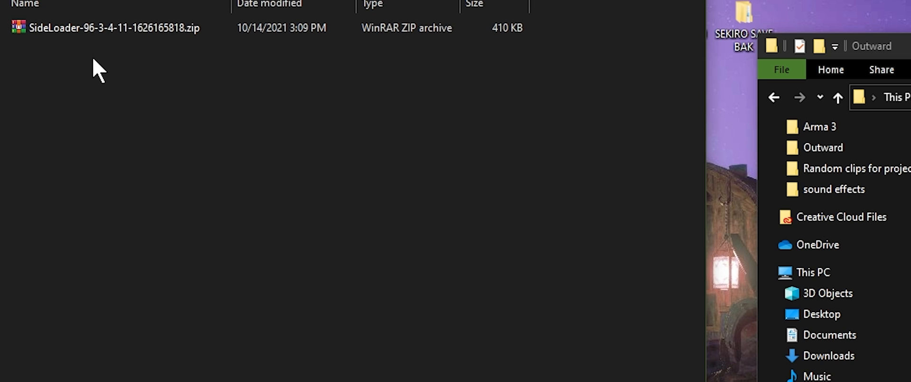
double_click(114, 28)
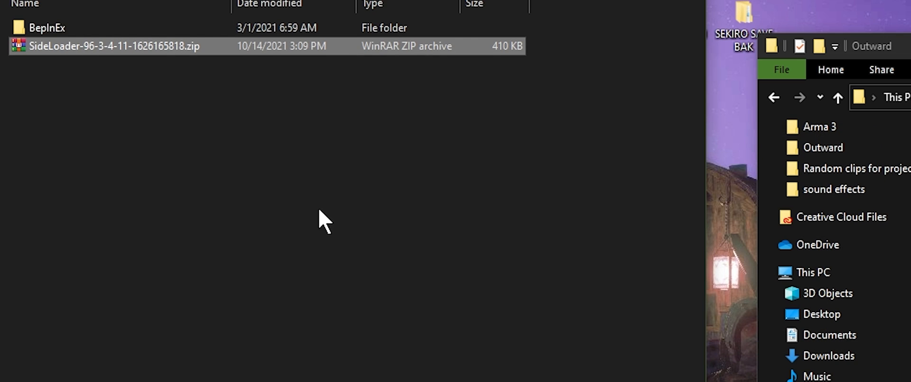
mouse_move(64, 35)
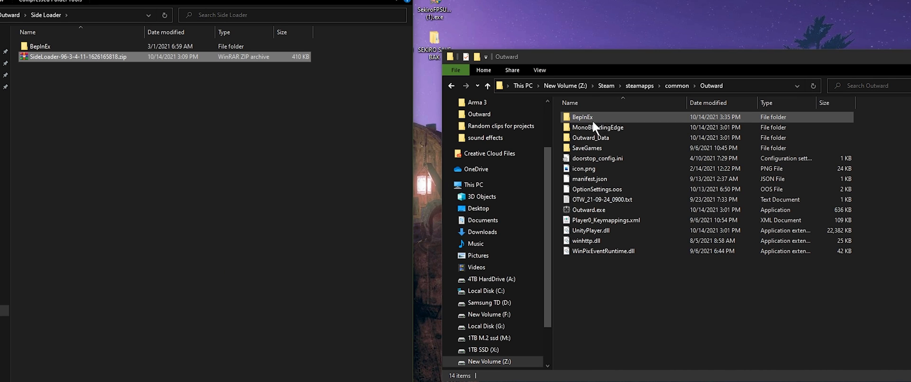
Copy SideLoader's BepInEx plugins into the Outward game's BepInEx folder.
double_click(582, 117)
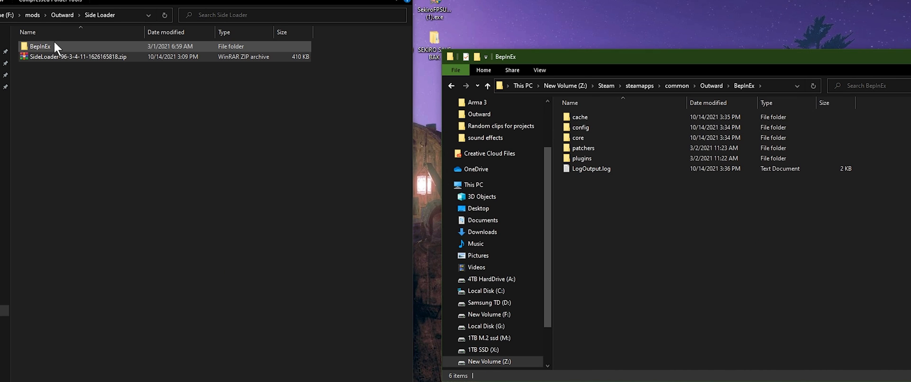
double_click(39, 46)
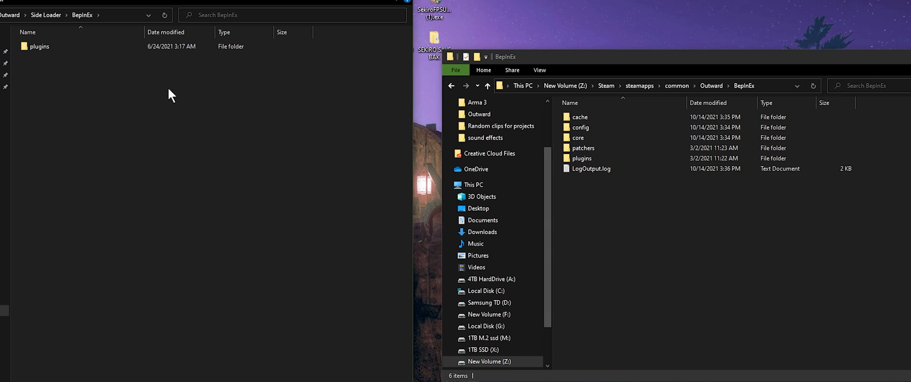
mouse_move(88, 88)
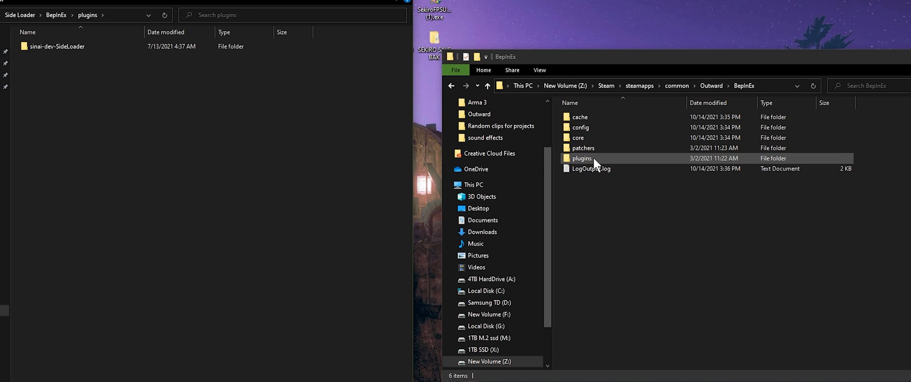
double_click(582, 158)
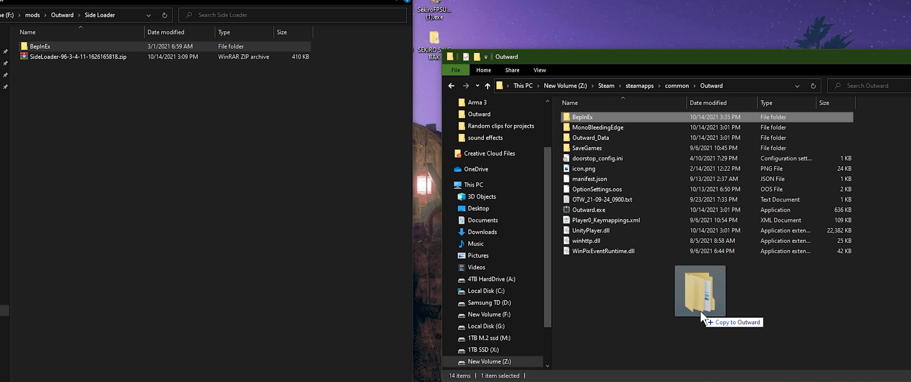
double_click(583, 116)
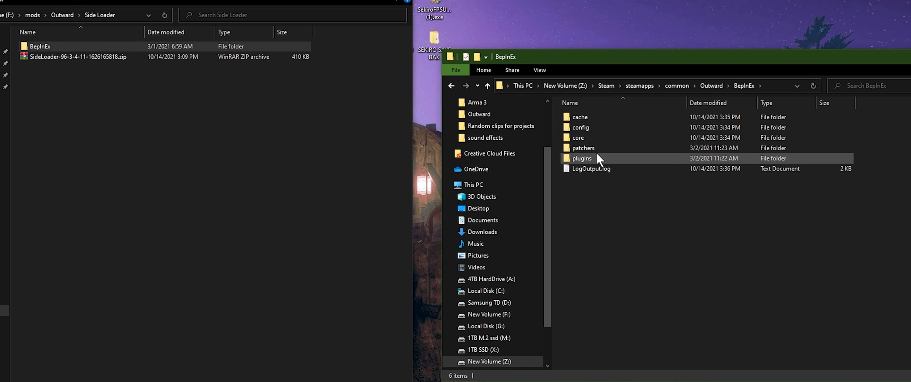
left_click(504, 85)
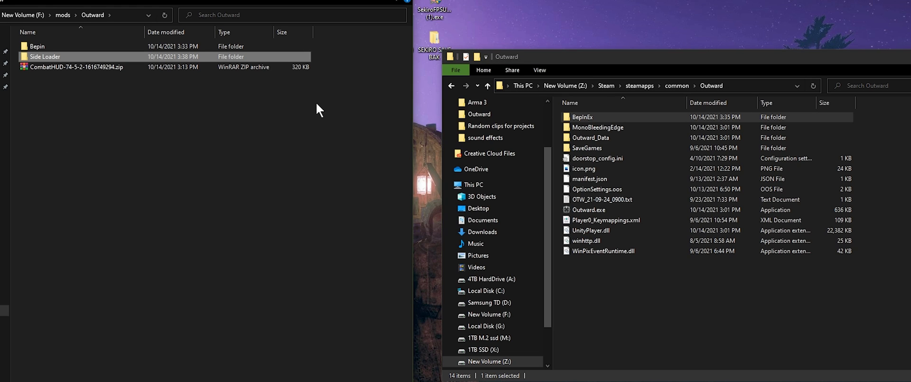
mouse_move(316, 109)
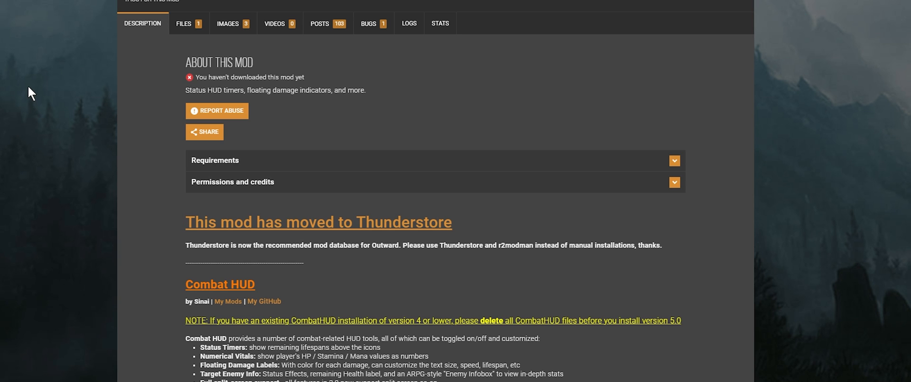
Expand the CombatHUD main file and start its manual download.
scroll("up", 3)
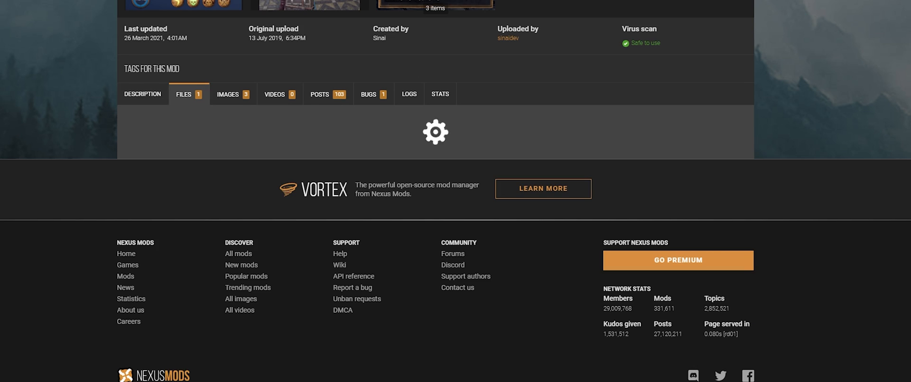
left_click(184, 94)
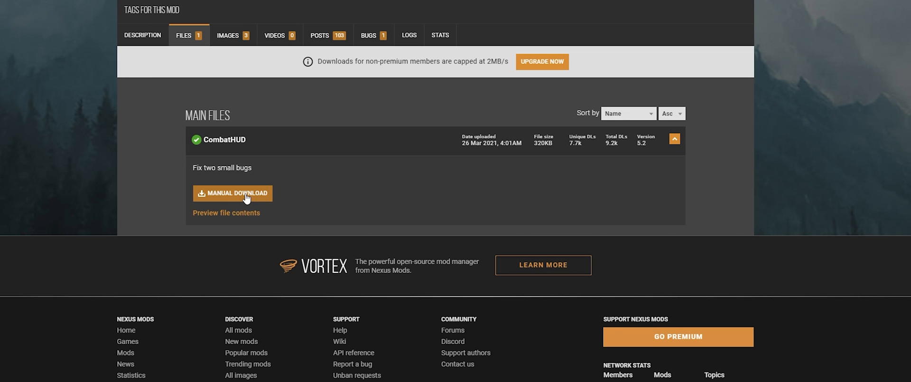
left_click(237, 192)
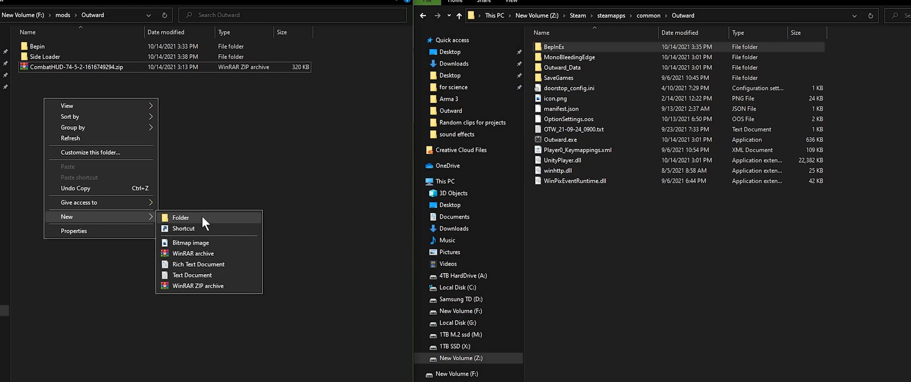
Create a 'Combat Hud' folder, move the CombatHUD zip in and extract it.
left_click(180, 217)
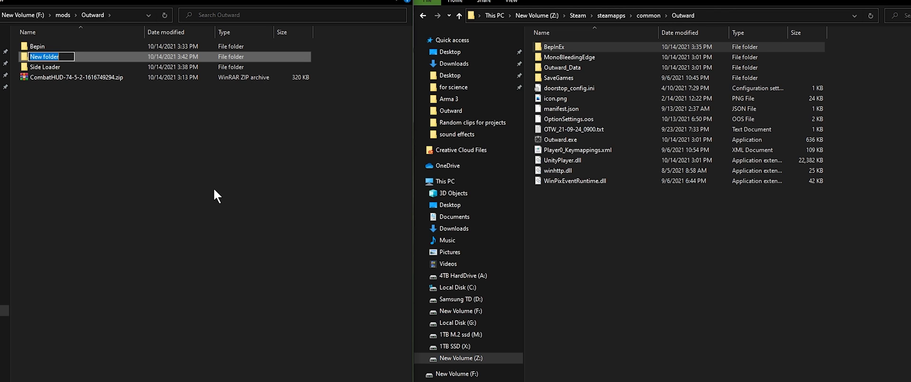
type("Combat Hud")
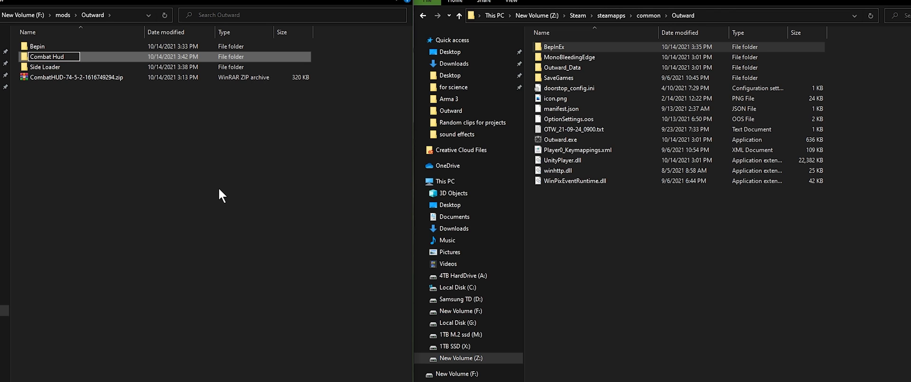
left_click_drag(52, 56, 49, 46)
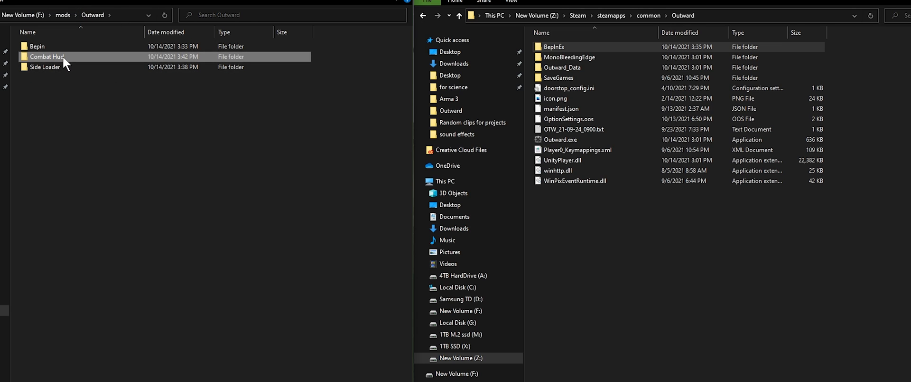
right_click(41, 46)
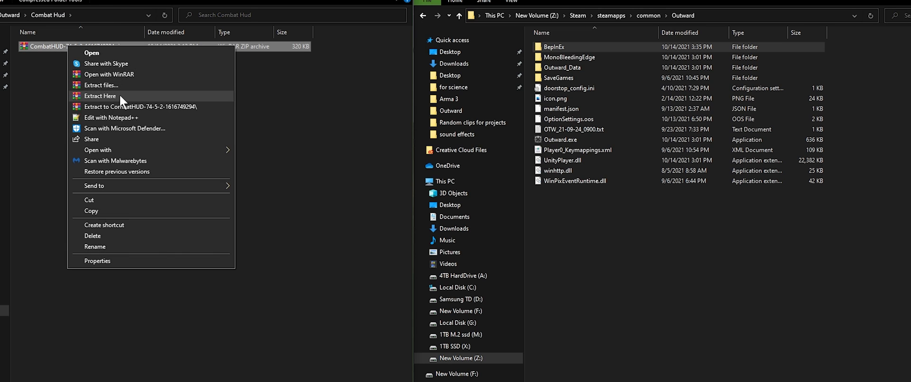
left_click(100, 96)
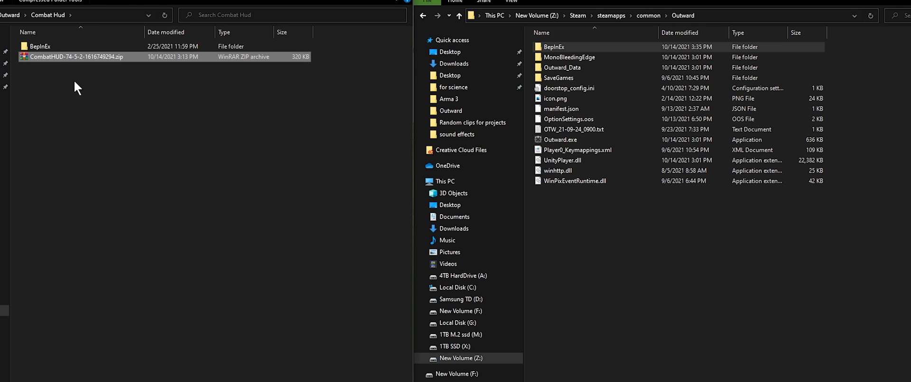
mouse_move(52, 47)
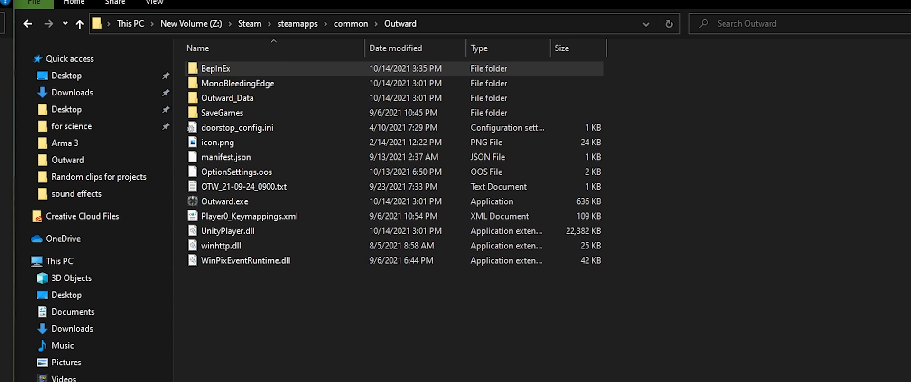
Confirm the game's BepInEx plugins folder holds both CombatHUD and SideLoader.
double_click(215, 68)
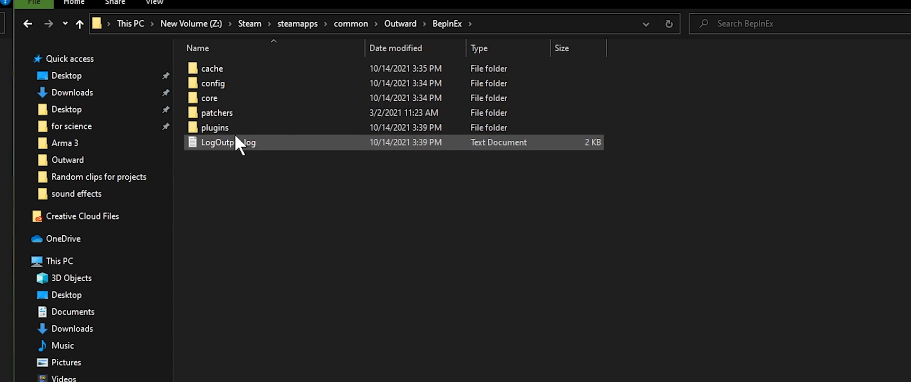
double_click(215, 127)
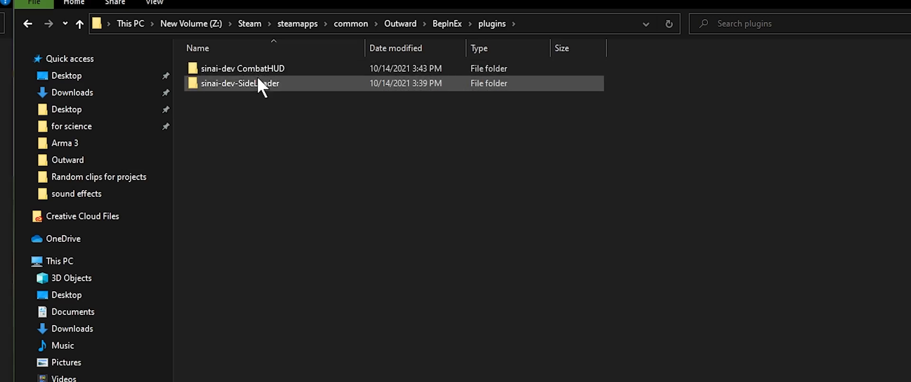
left_click(311, 260)
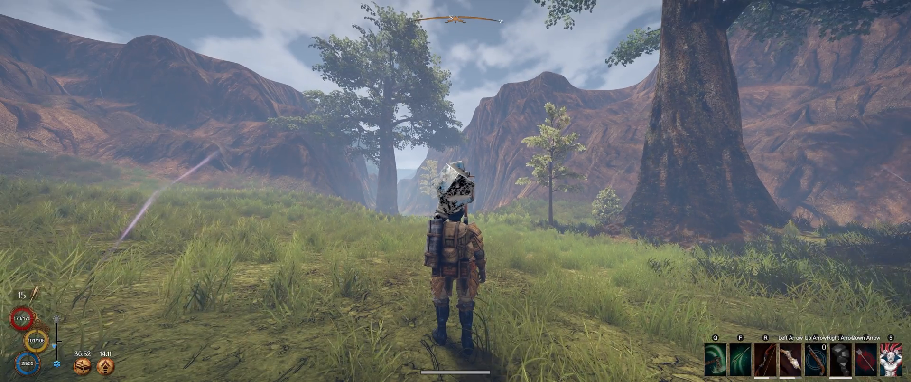
key("w")
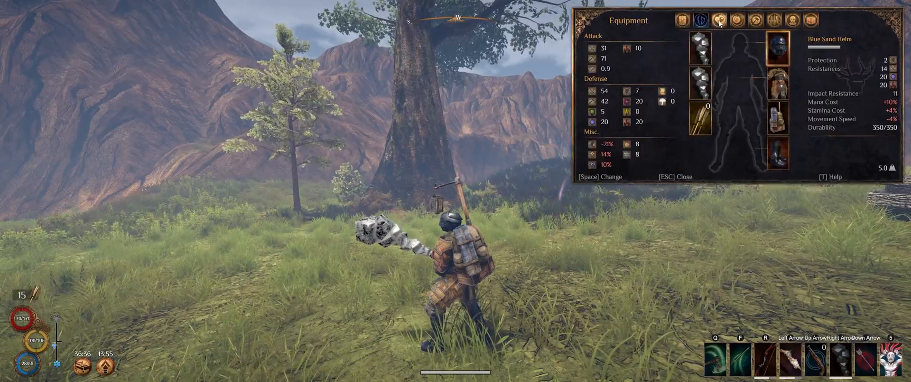
left_click(738, 20)
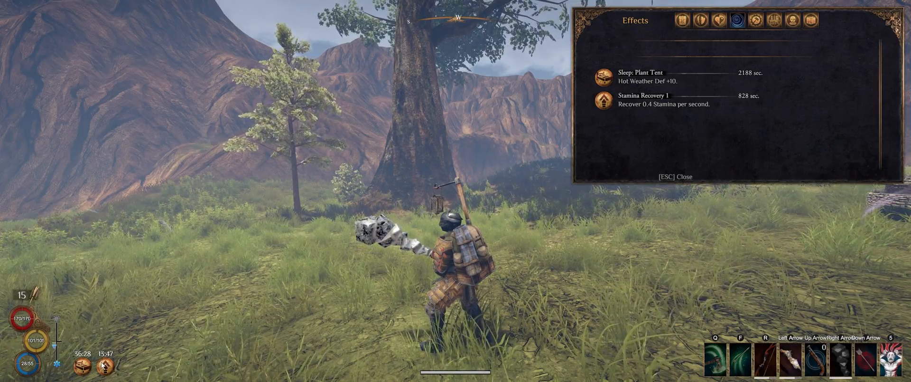
left_click(682, 20)
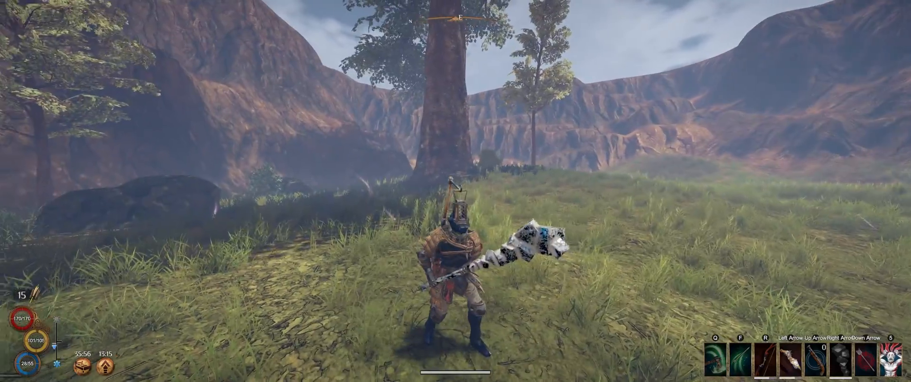
mouse_move(456, 190)
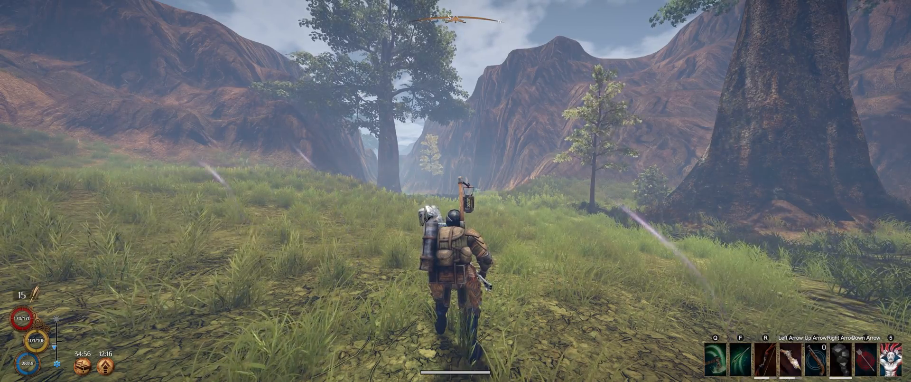
key("w")
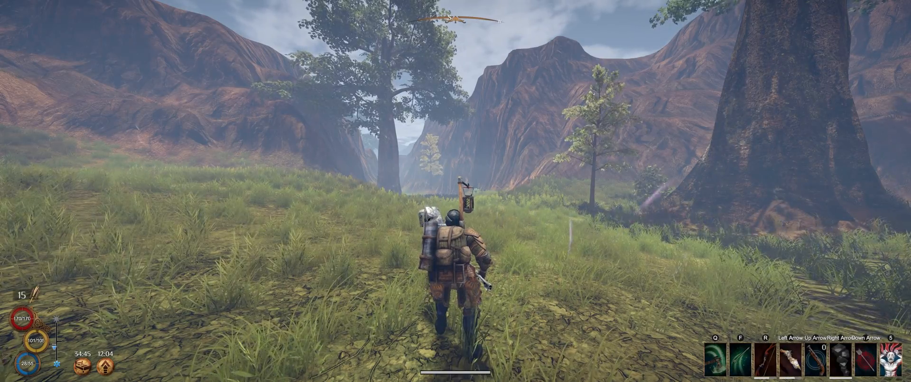
key("w")
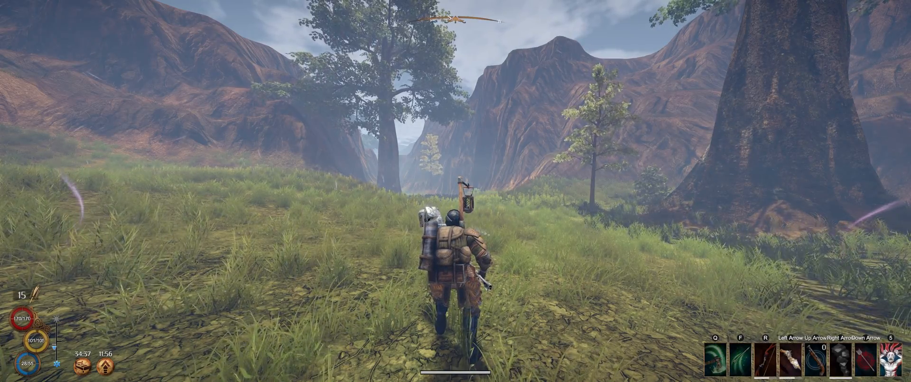
key("w")
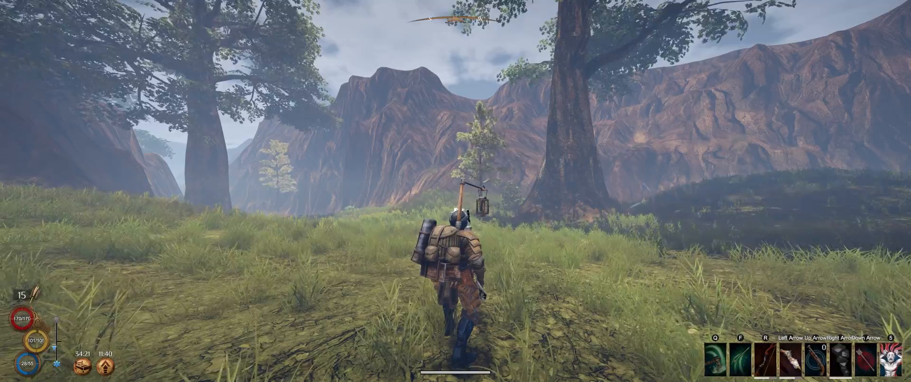
key("w")
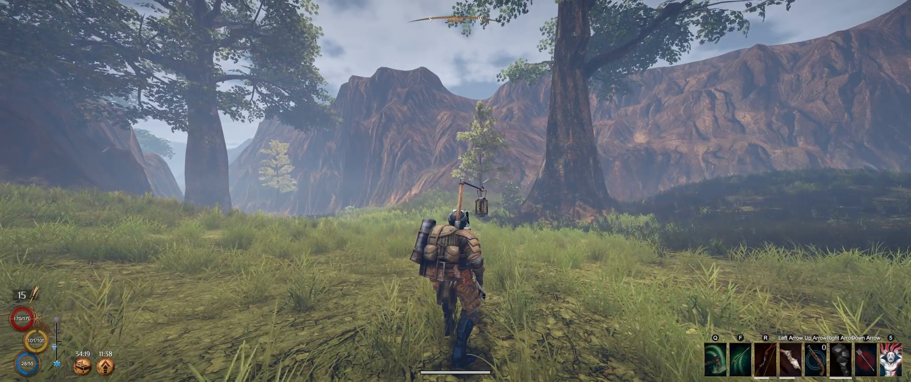